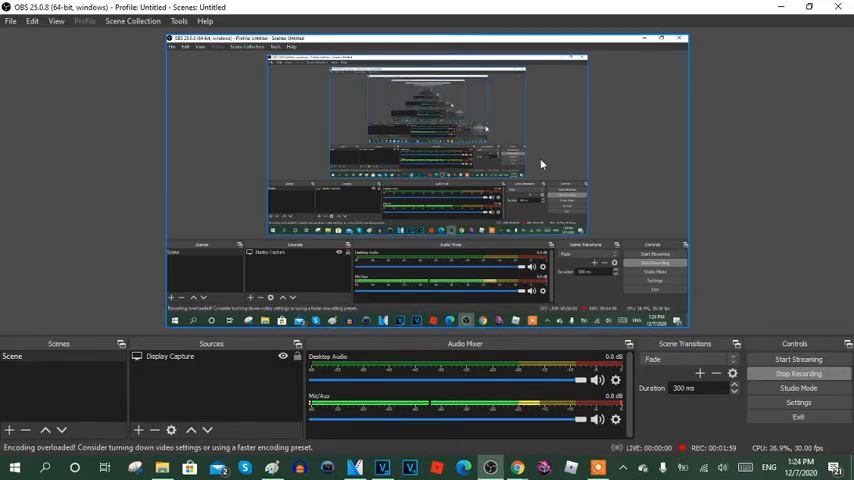
mouse_move(732, 180)
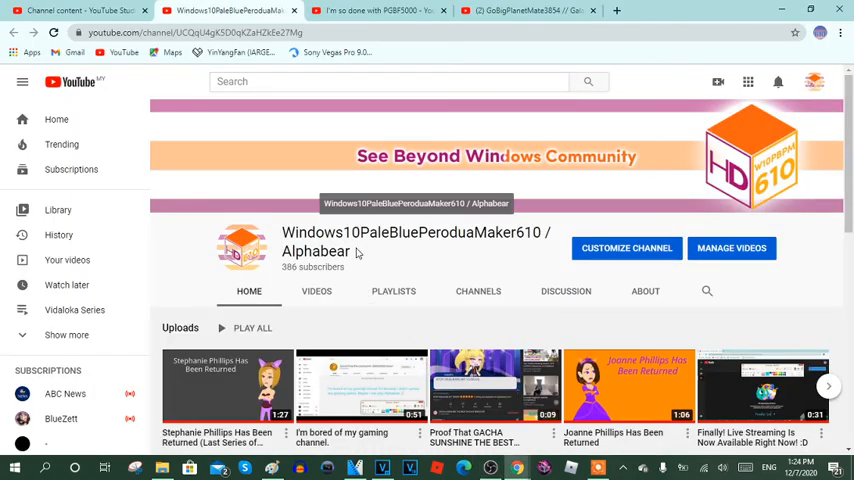
mouse_move(384, 256)
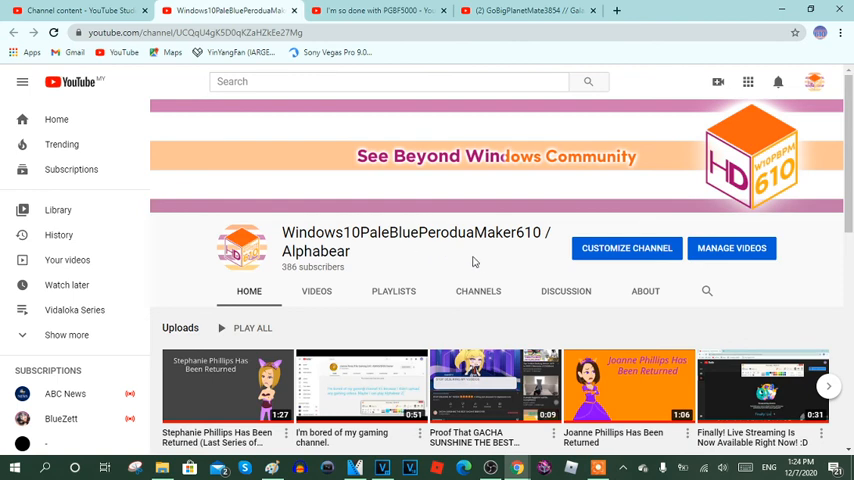
mouse_move(478, 272)
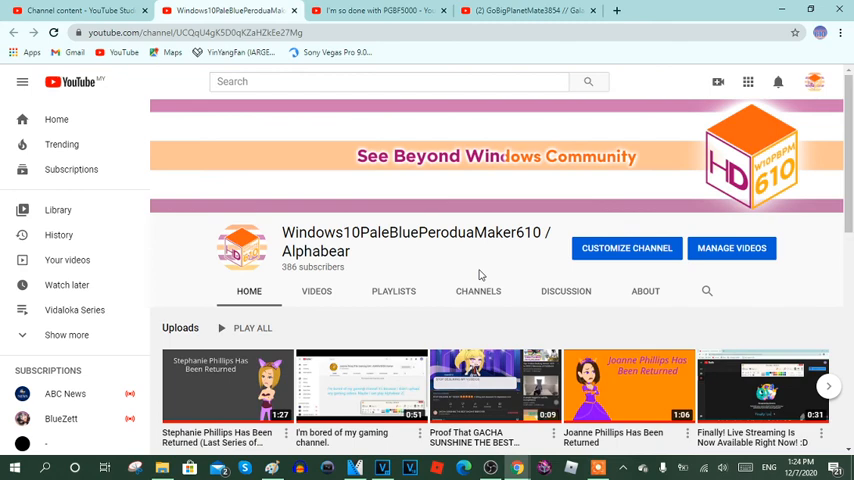
mouse_move(492, 468)
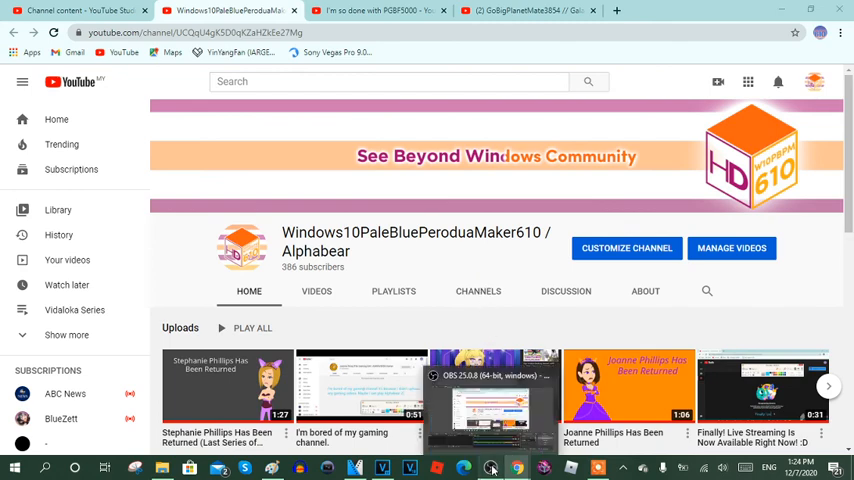